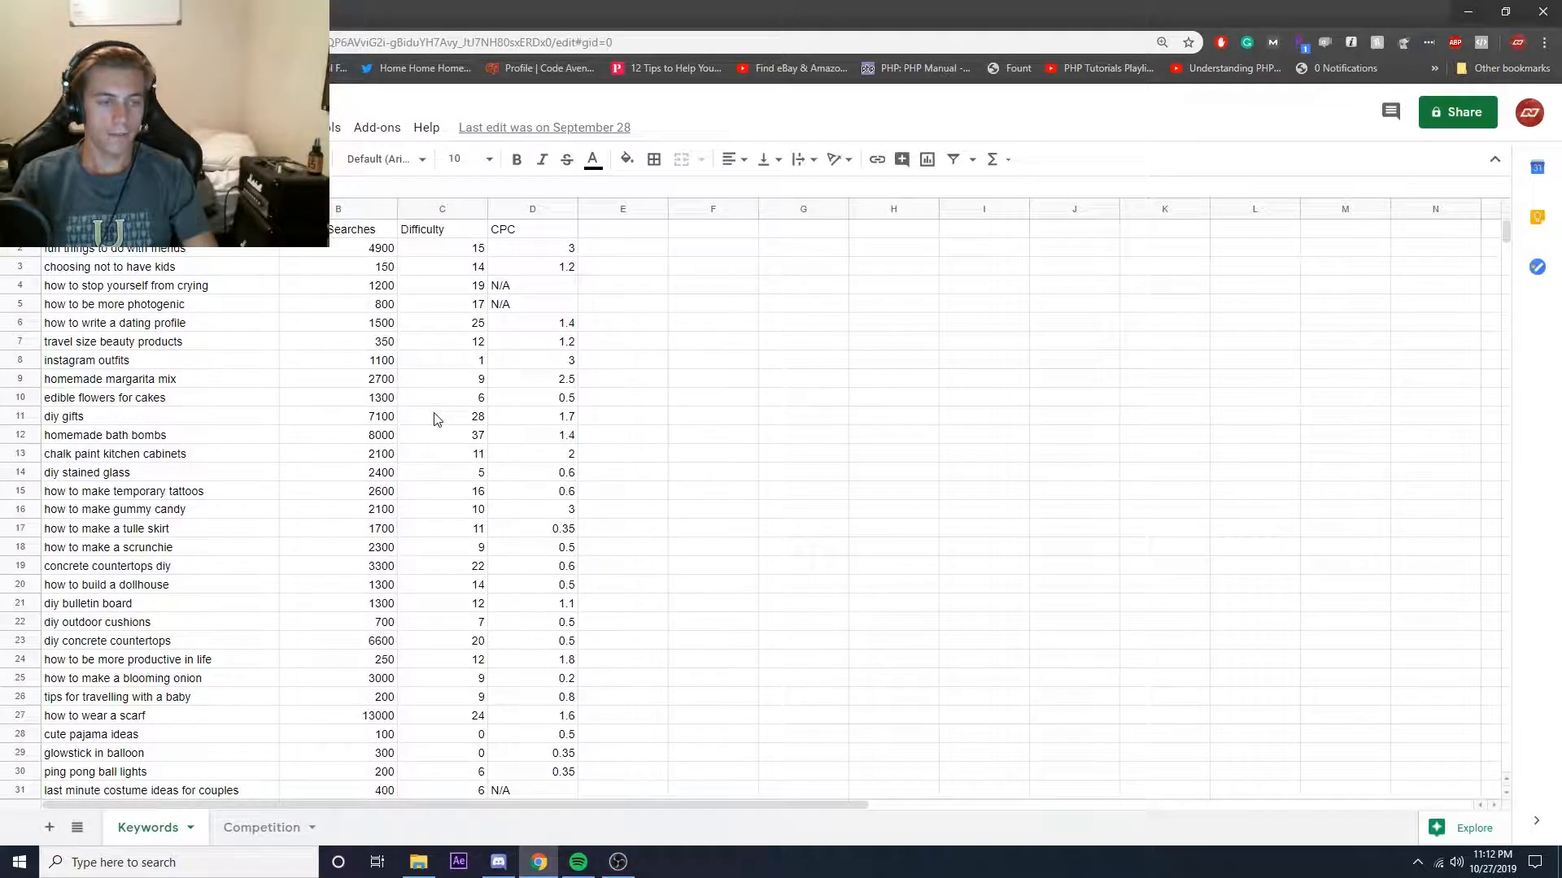
Scroll through the Keywords list pointing out diy gifts, how to wear a scarf, blooming onion and married and lonely
scroll(down, 3)
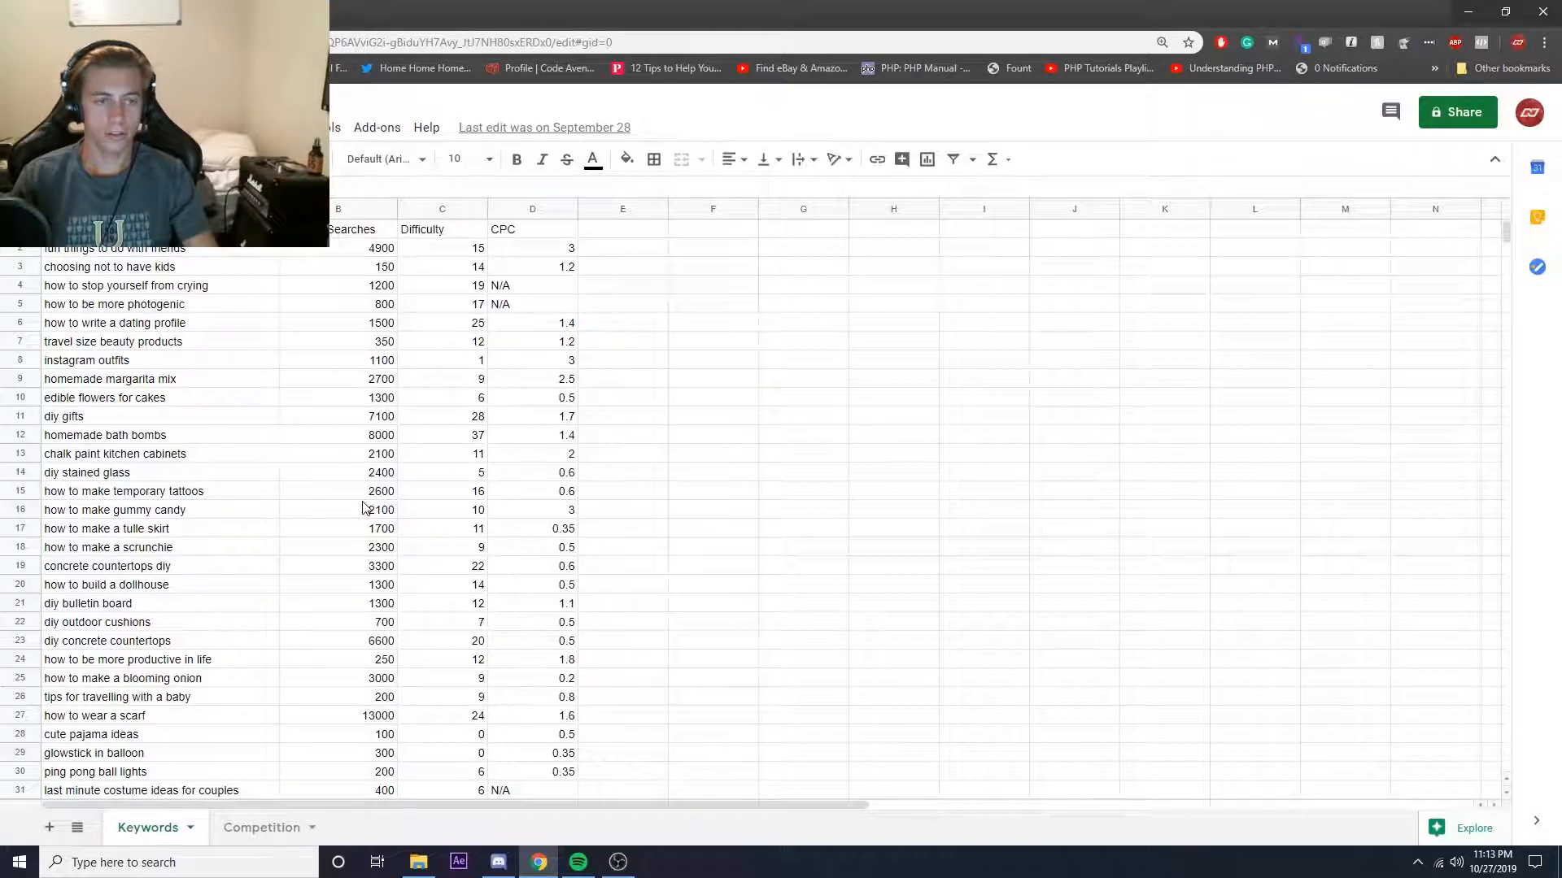
mouse_move(377, 462)
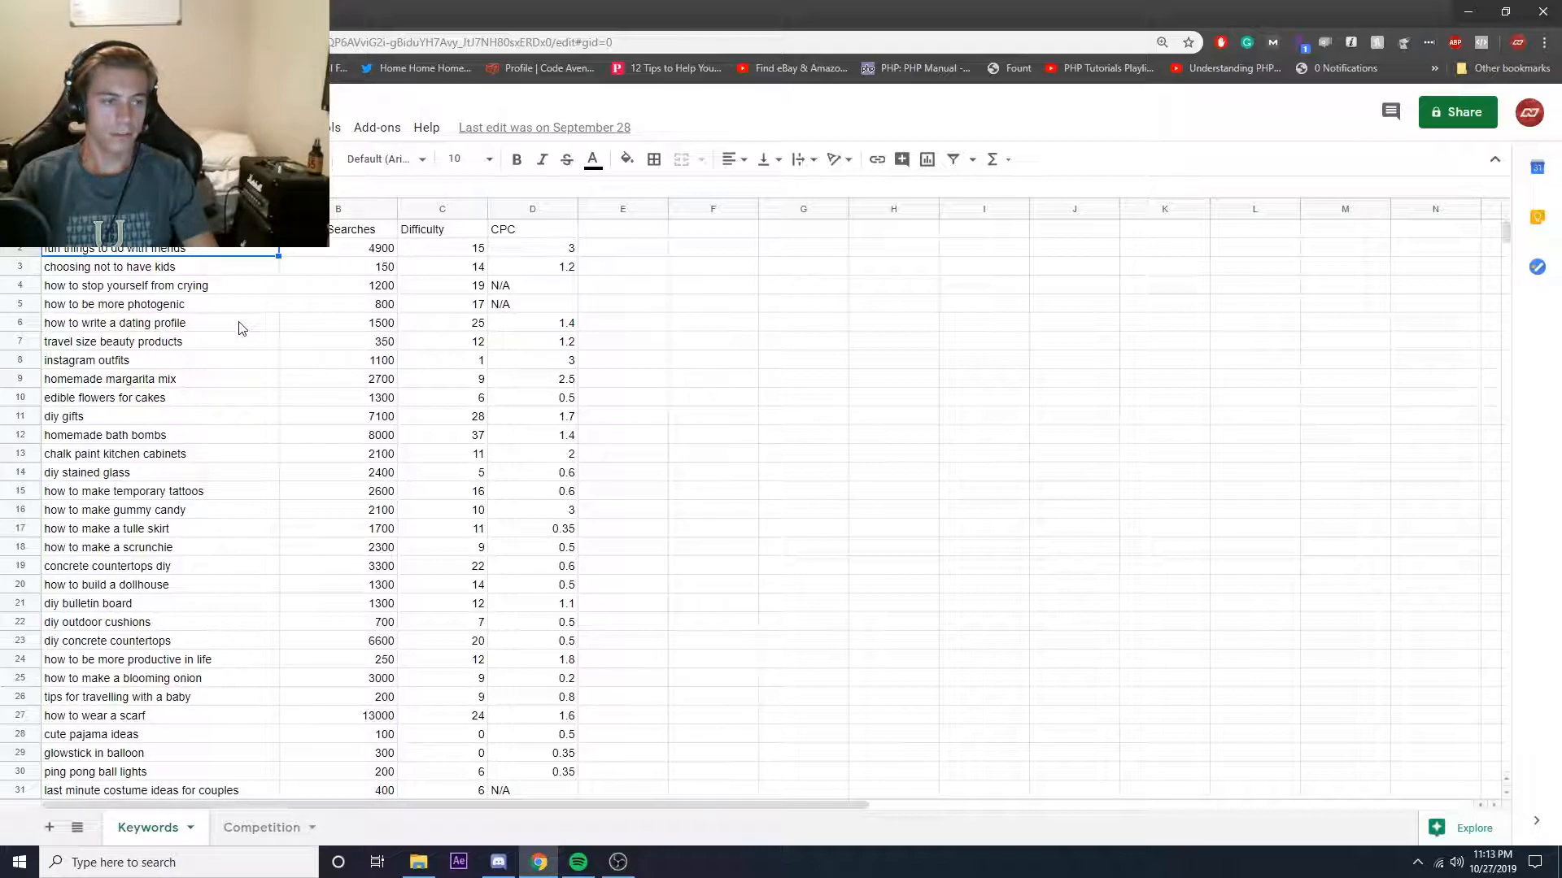
click(64, 416)
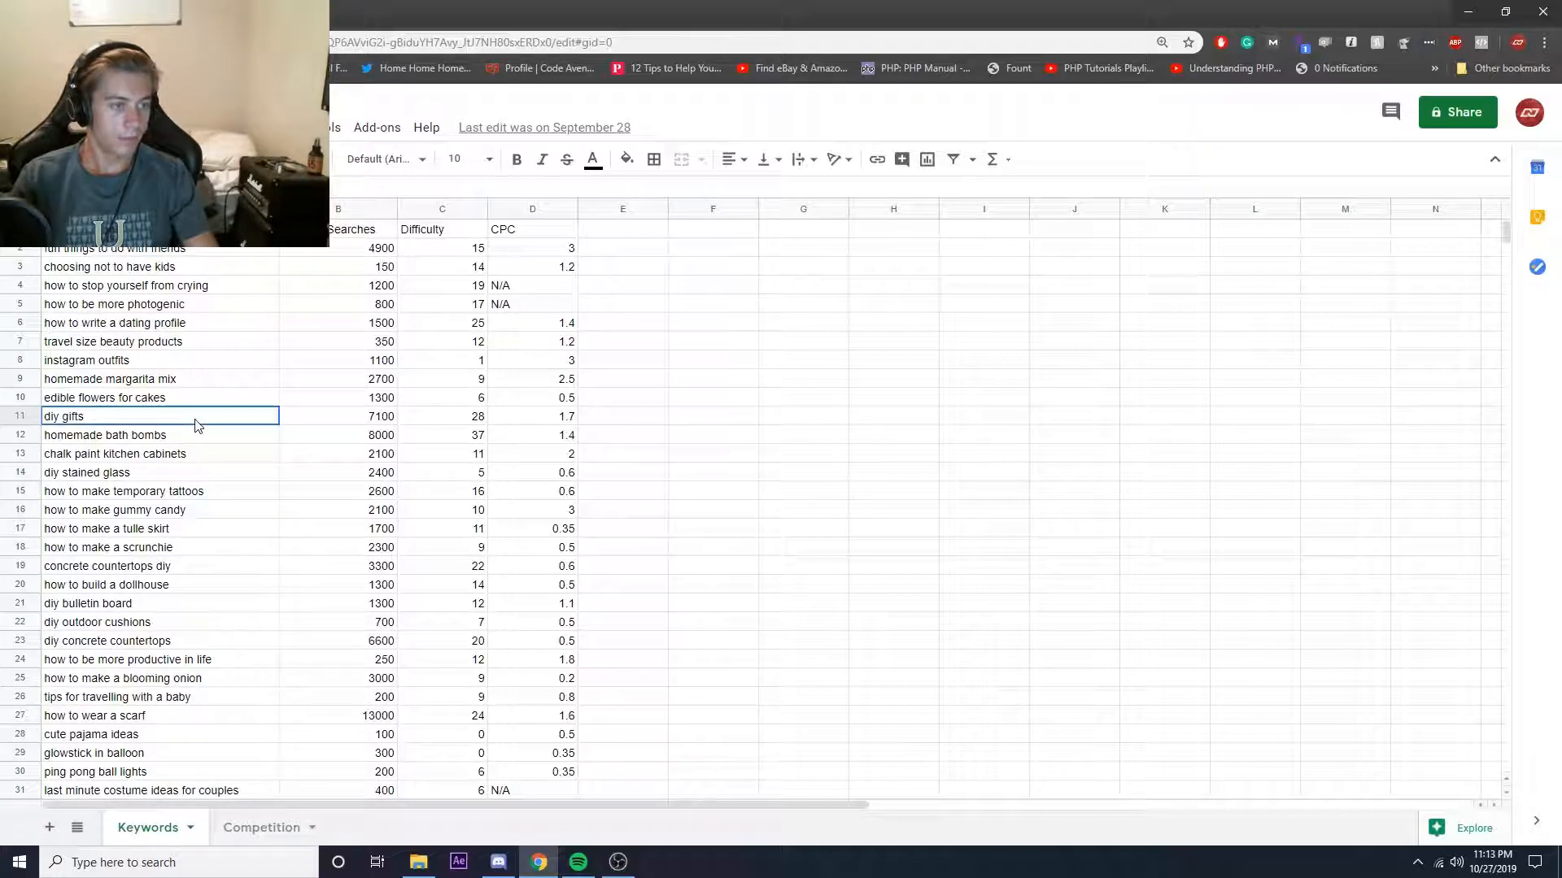
scroll(down, 3)
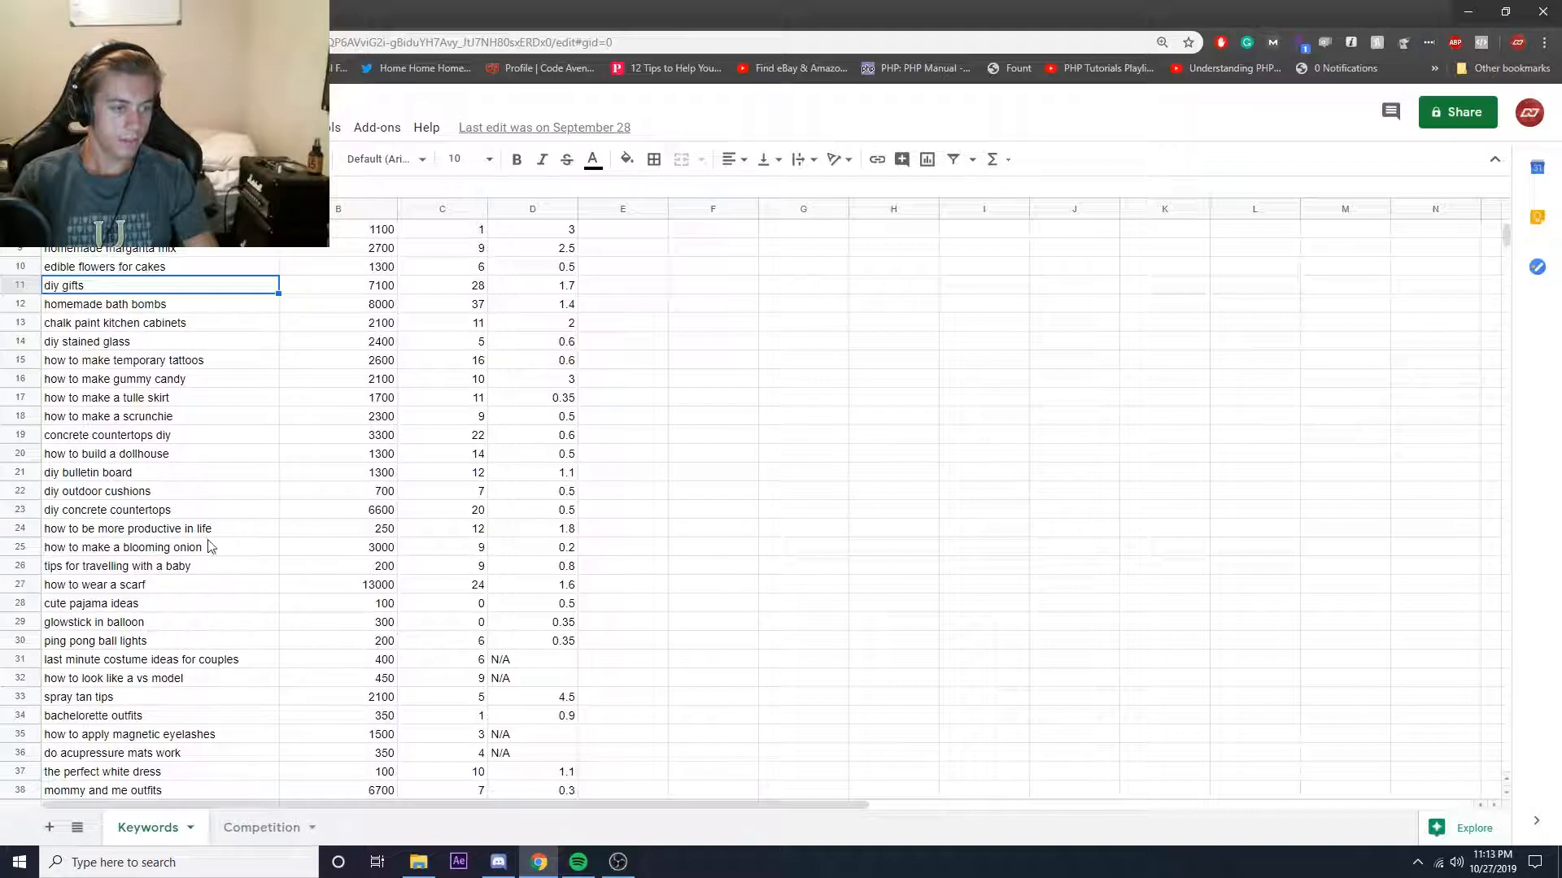
click(95, 584)
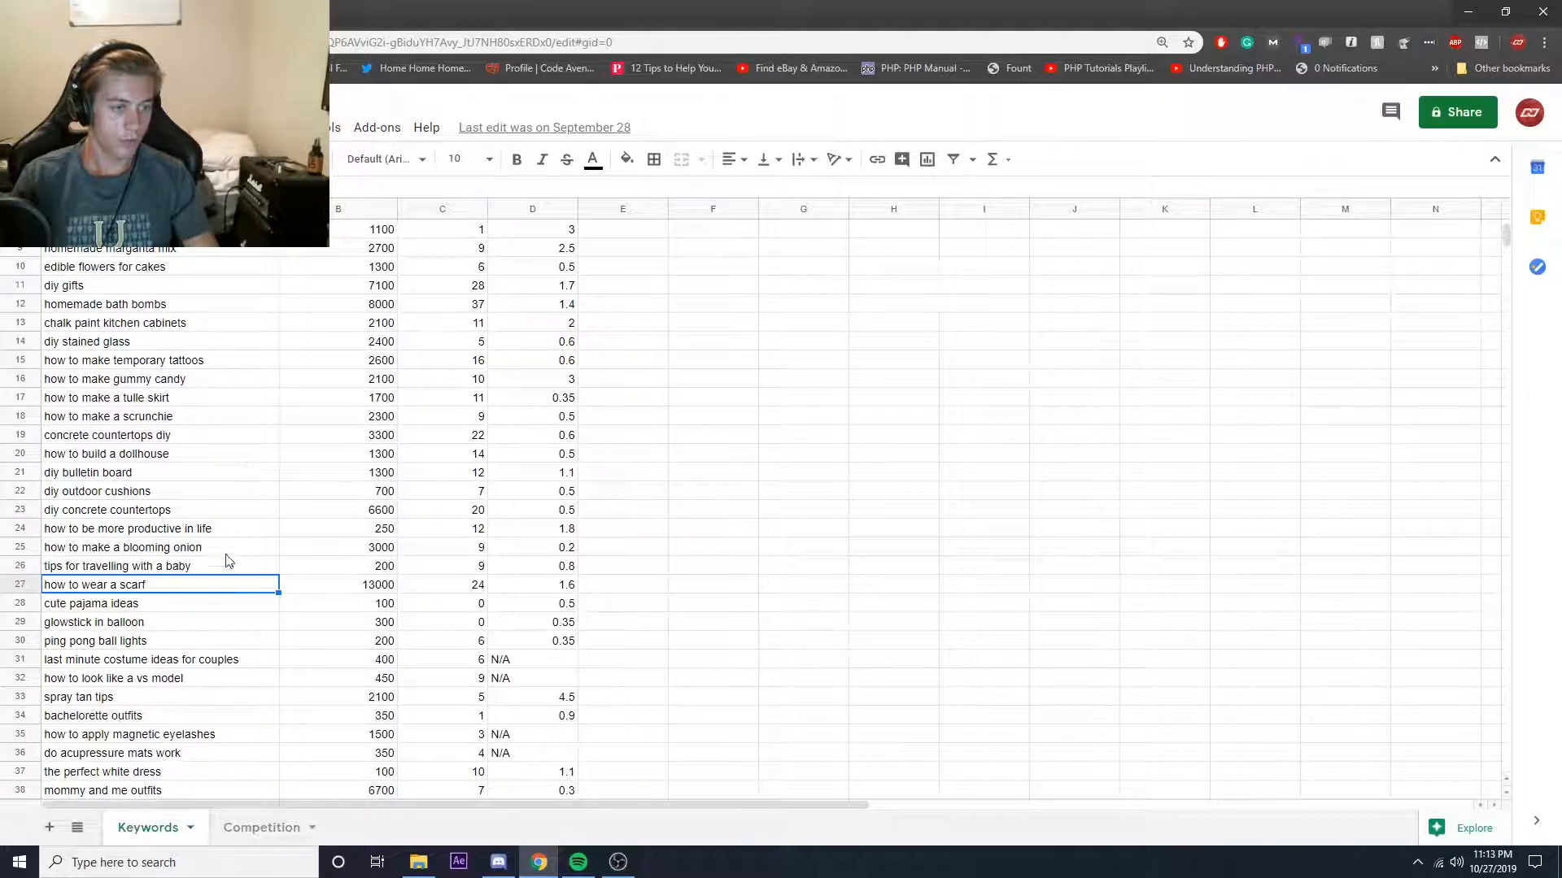
scroll(down, 3)
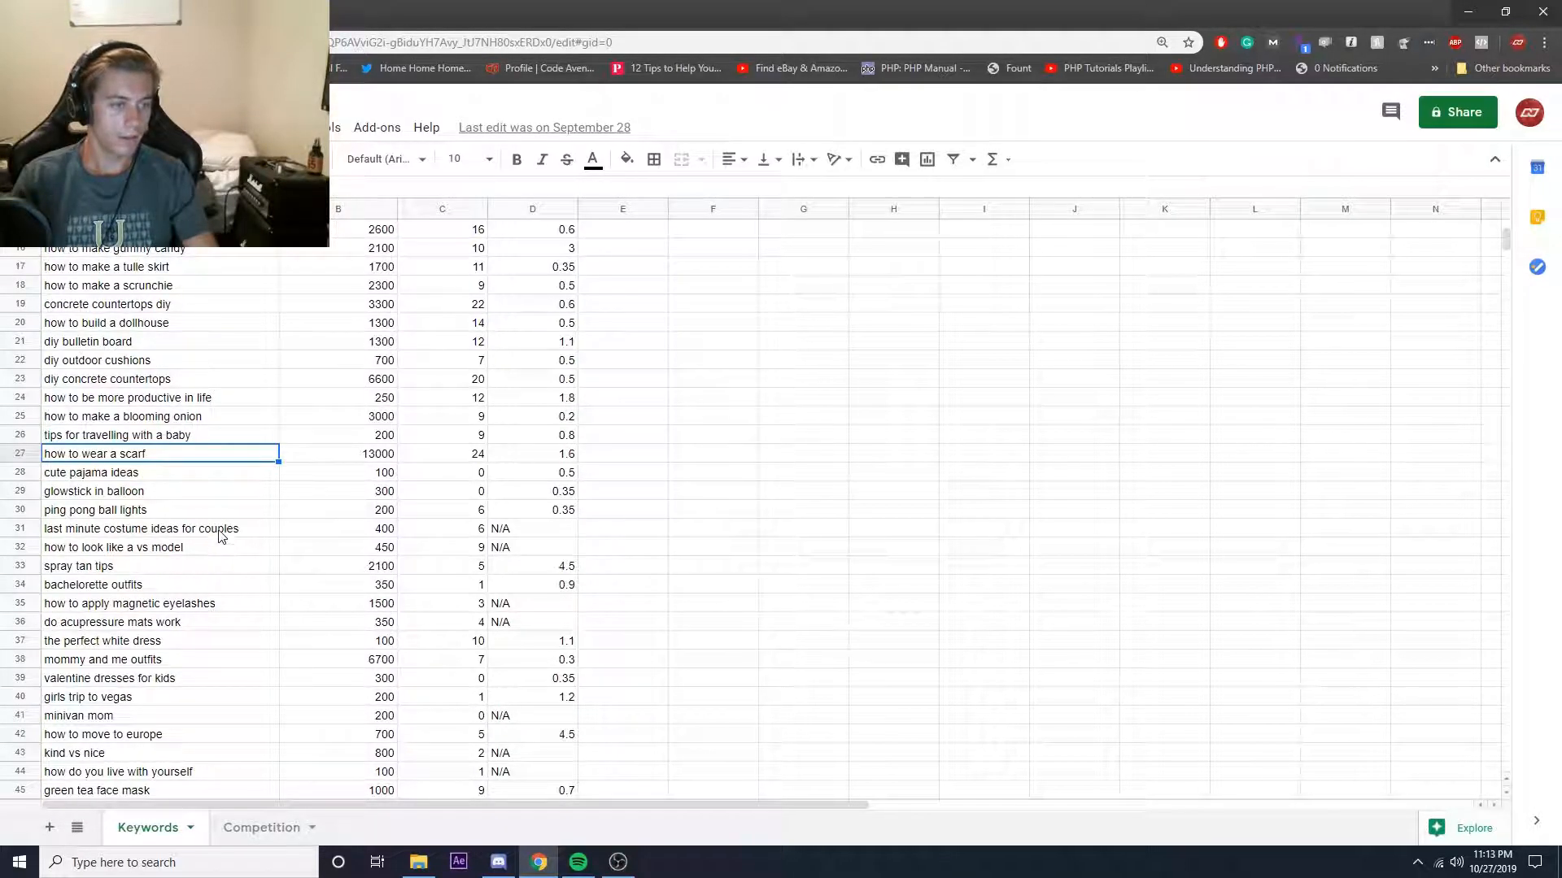
click(124, 416)
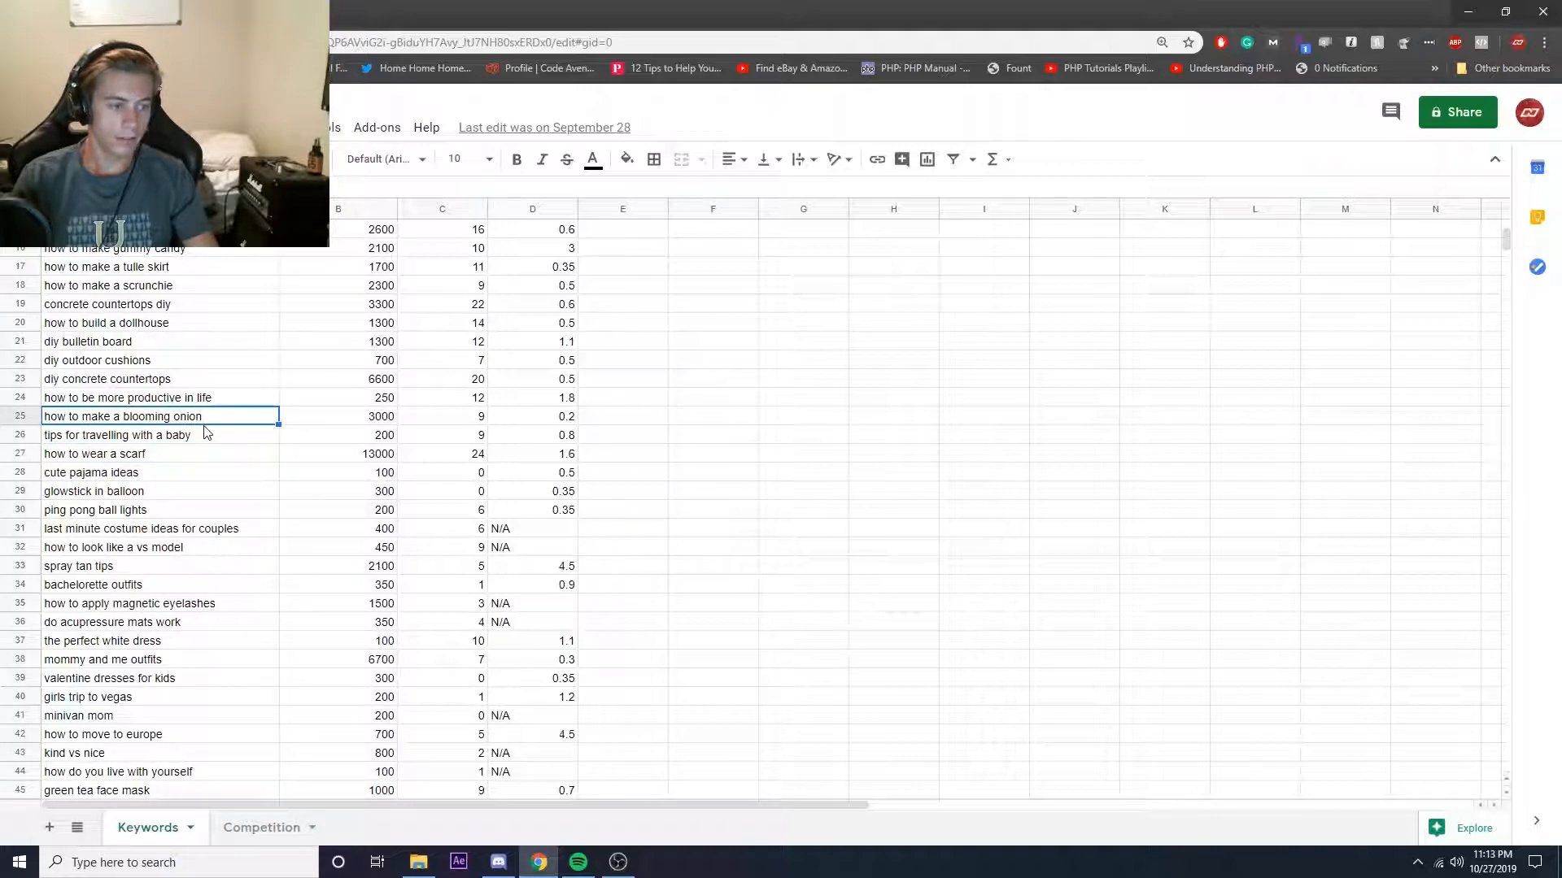
scroll(down, 3)
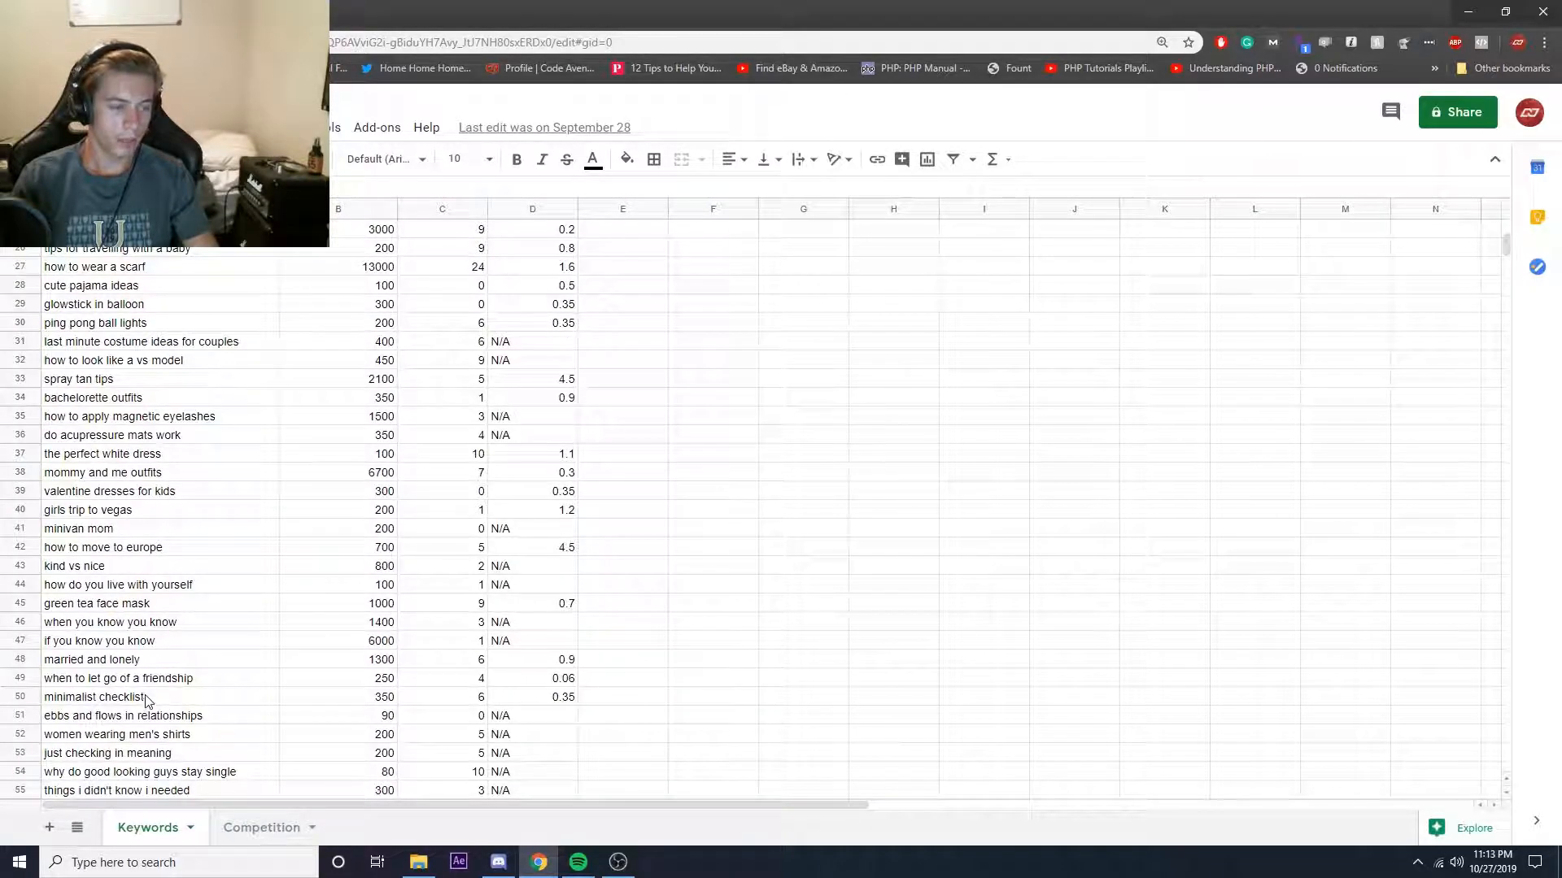
click(122, 661)
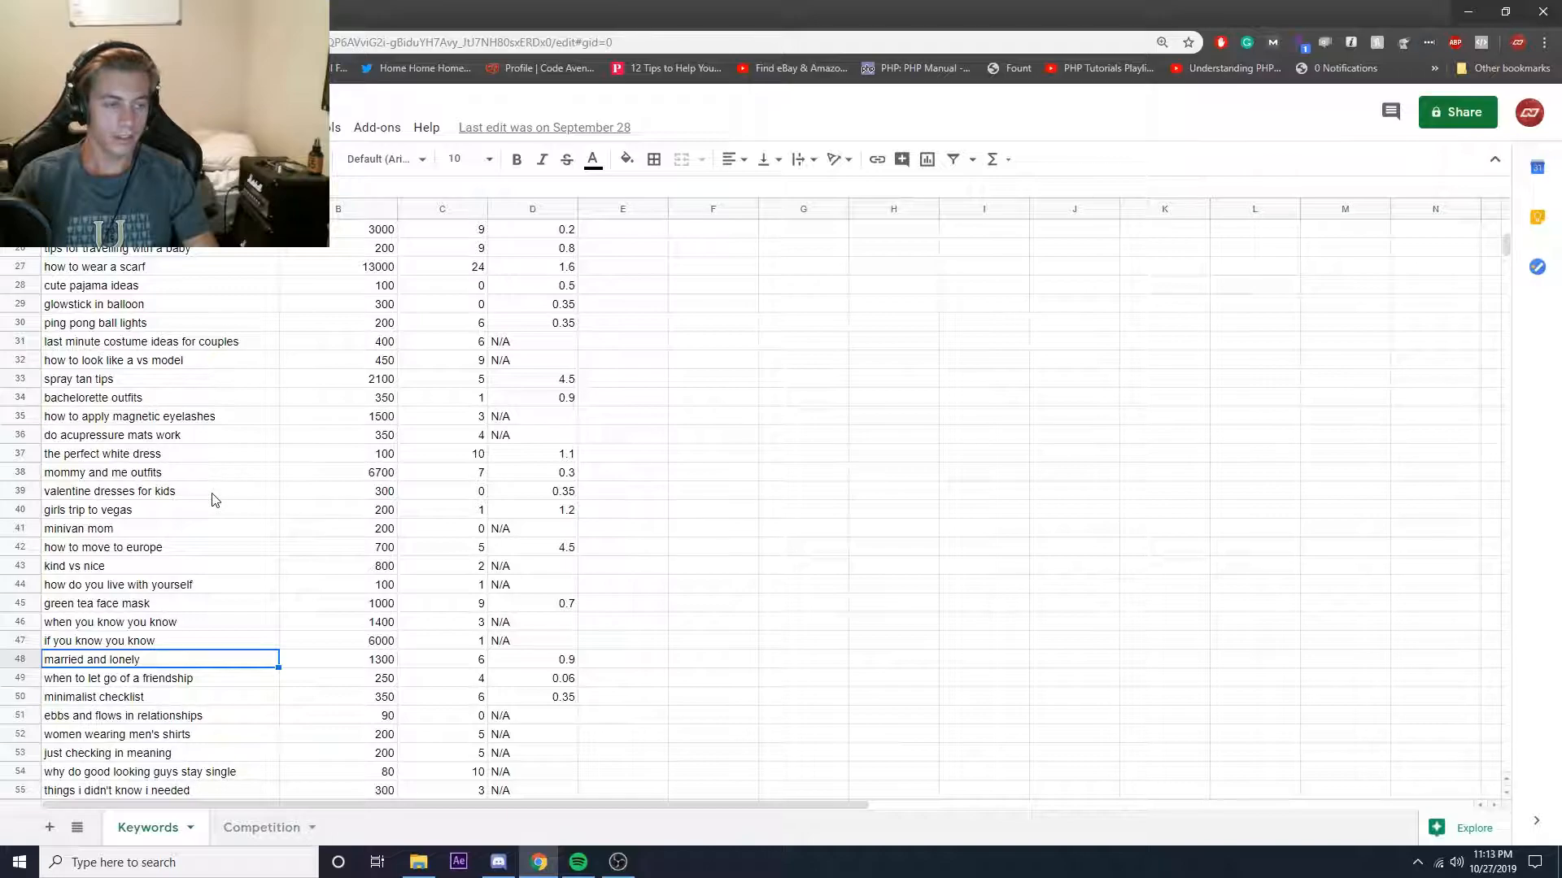
Scroll to the bottom of the Keywords list and switch to the Competition sheet
scroll(down, 3)
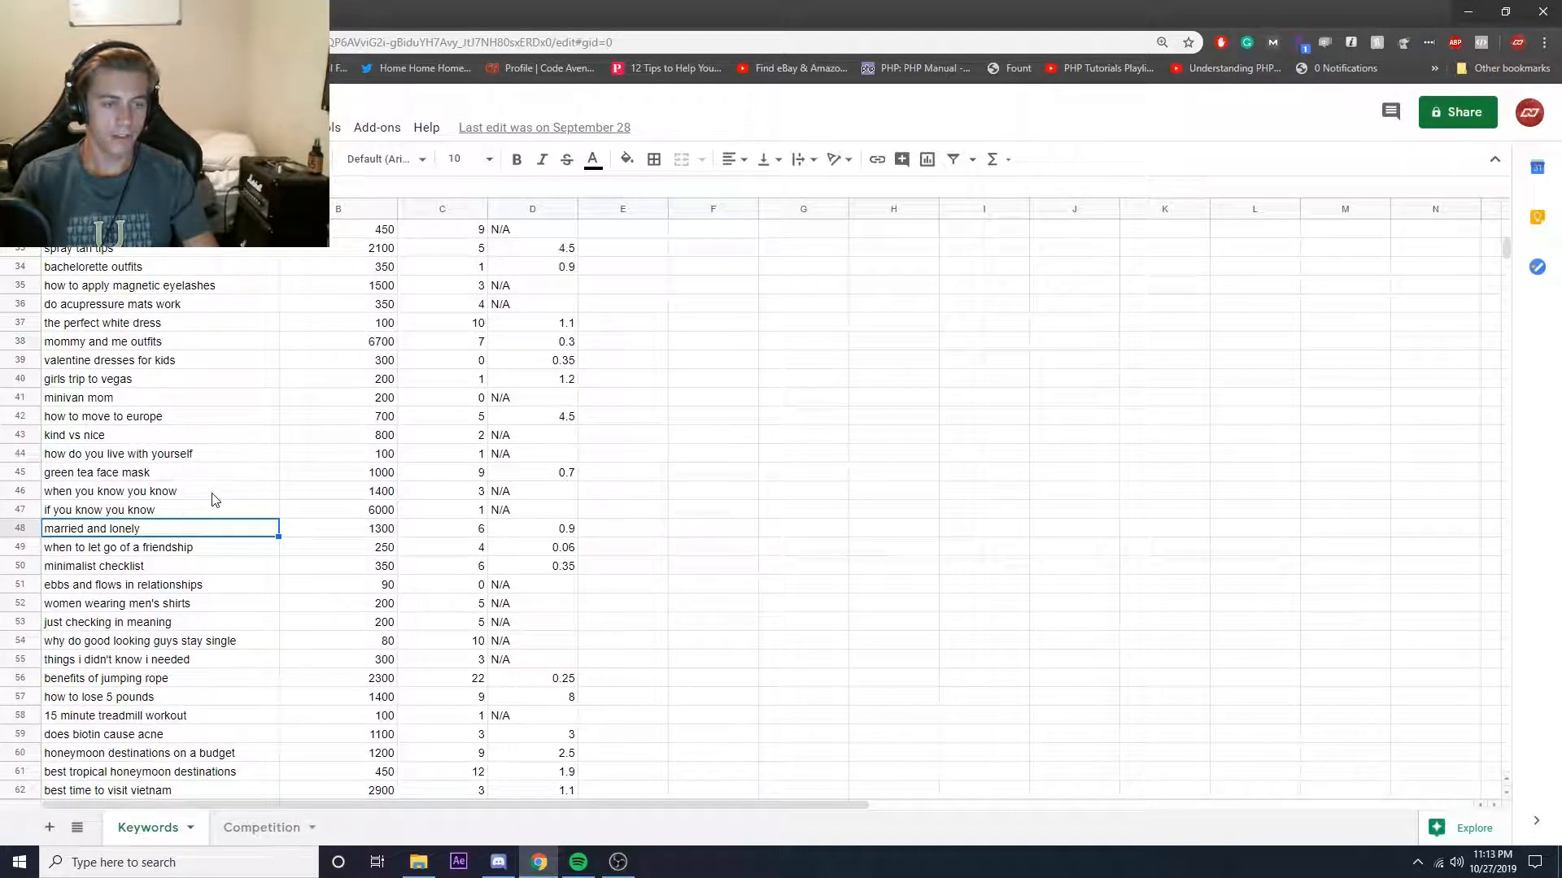
scroll(down, 3)
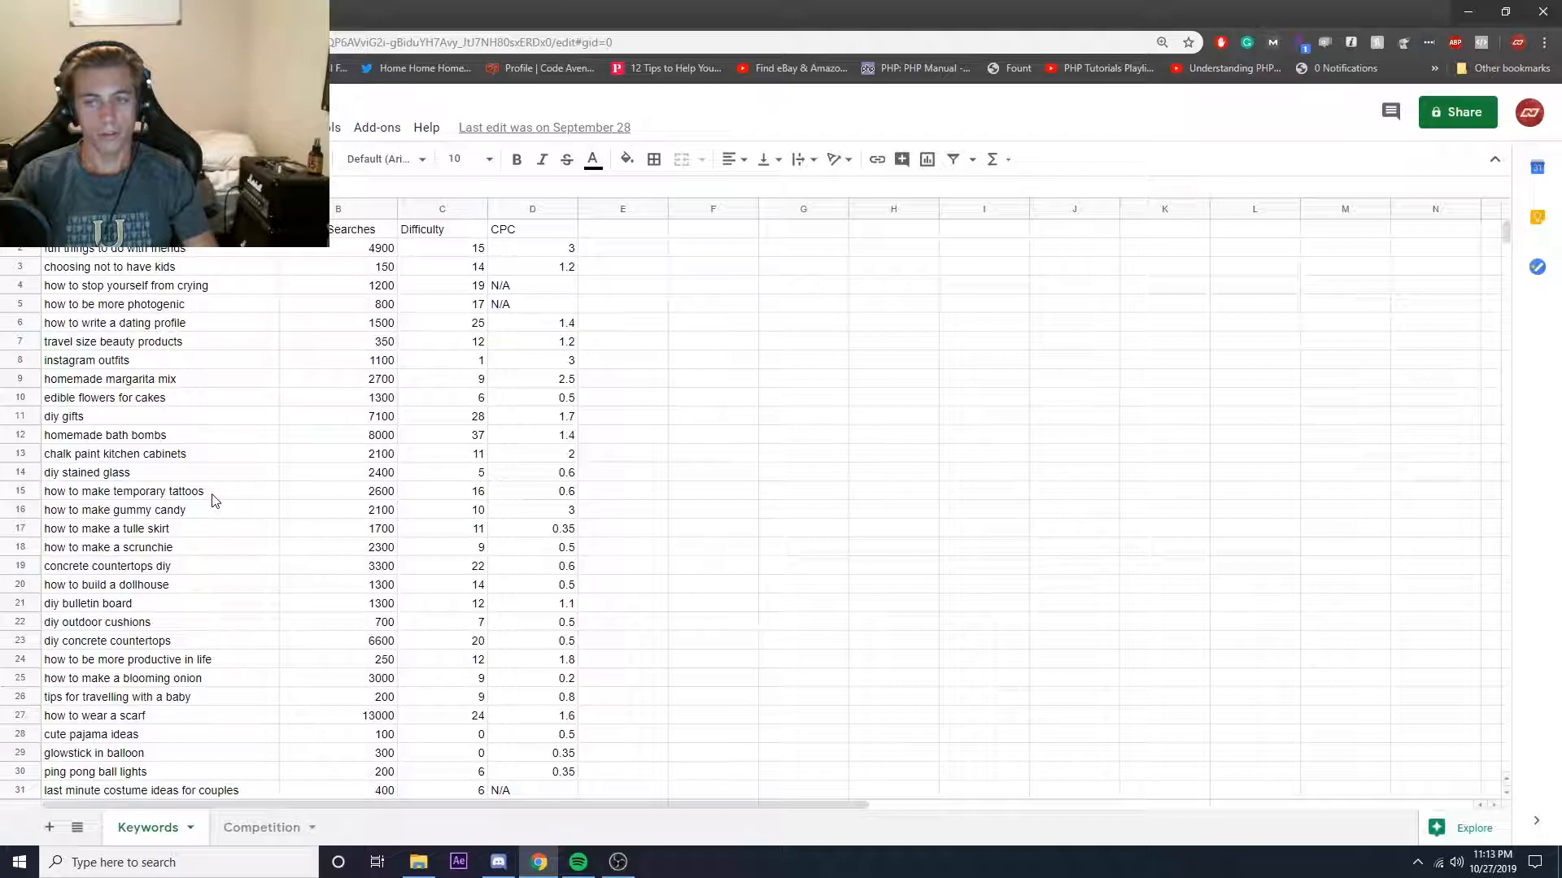
mouse_move(224, 427)
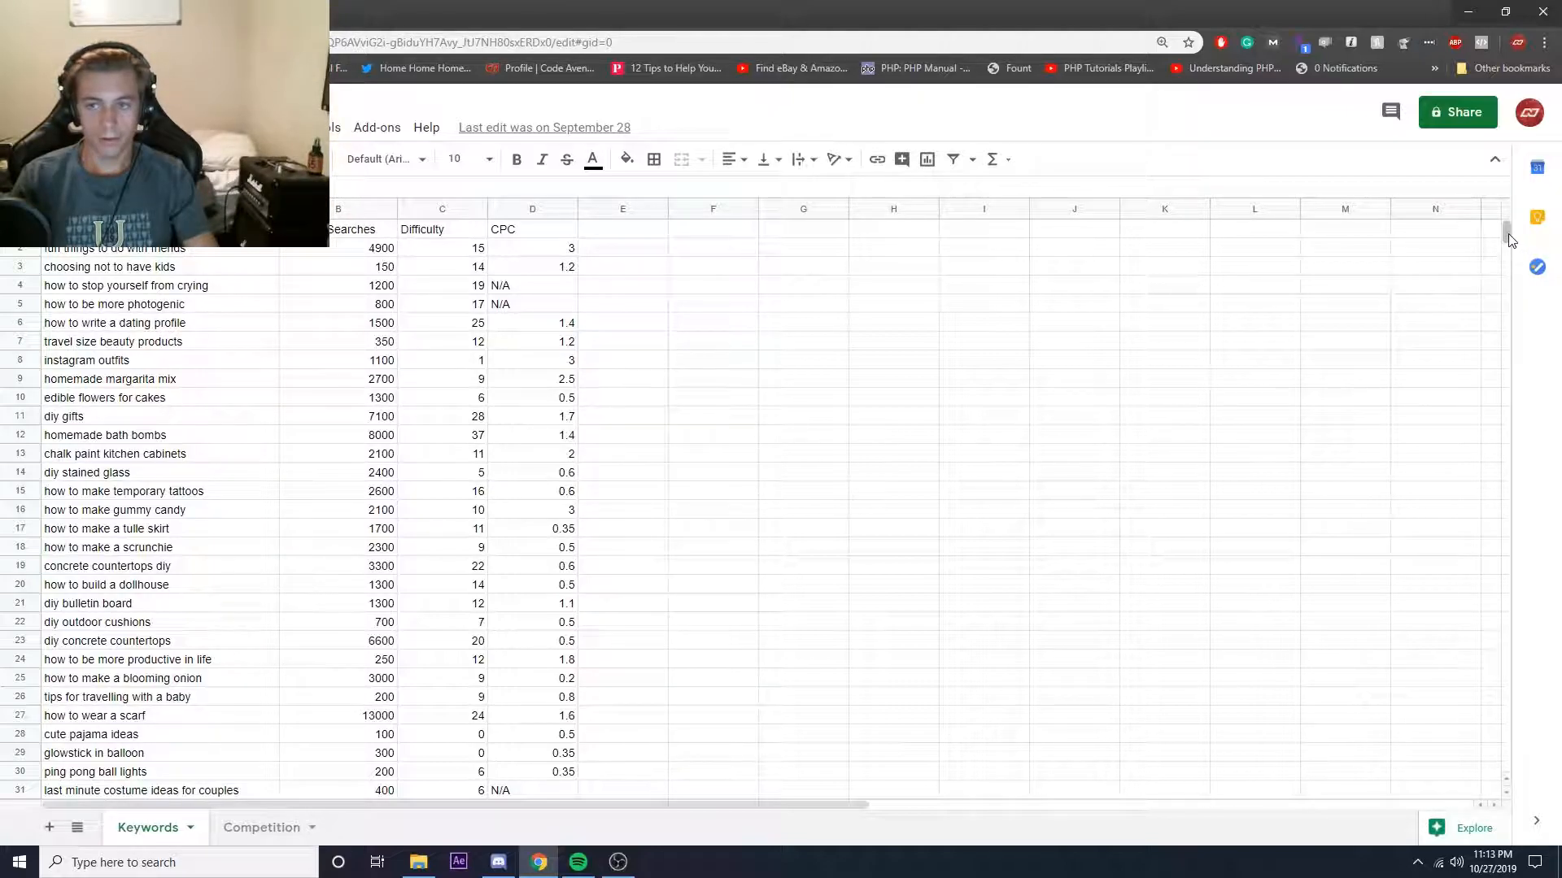
scroll(down, 3)
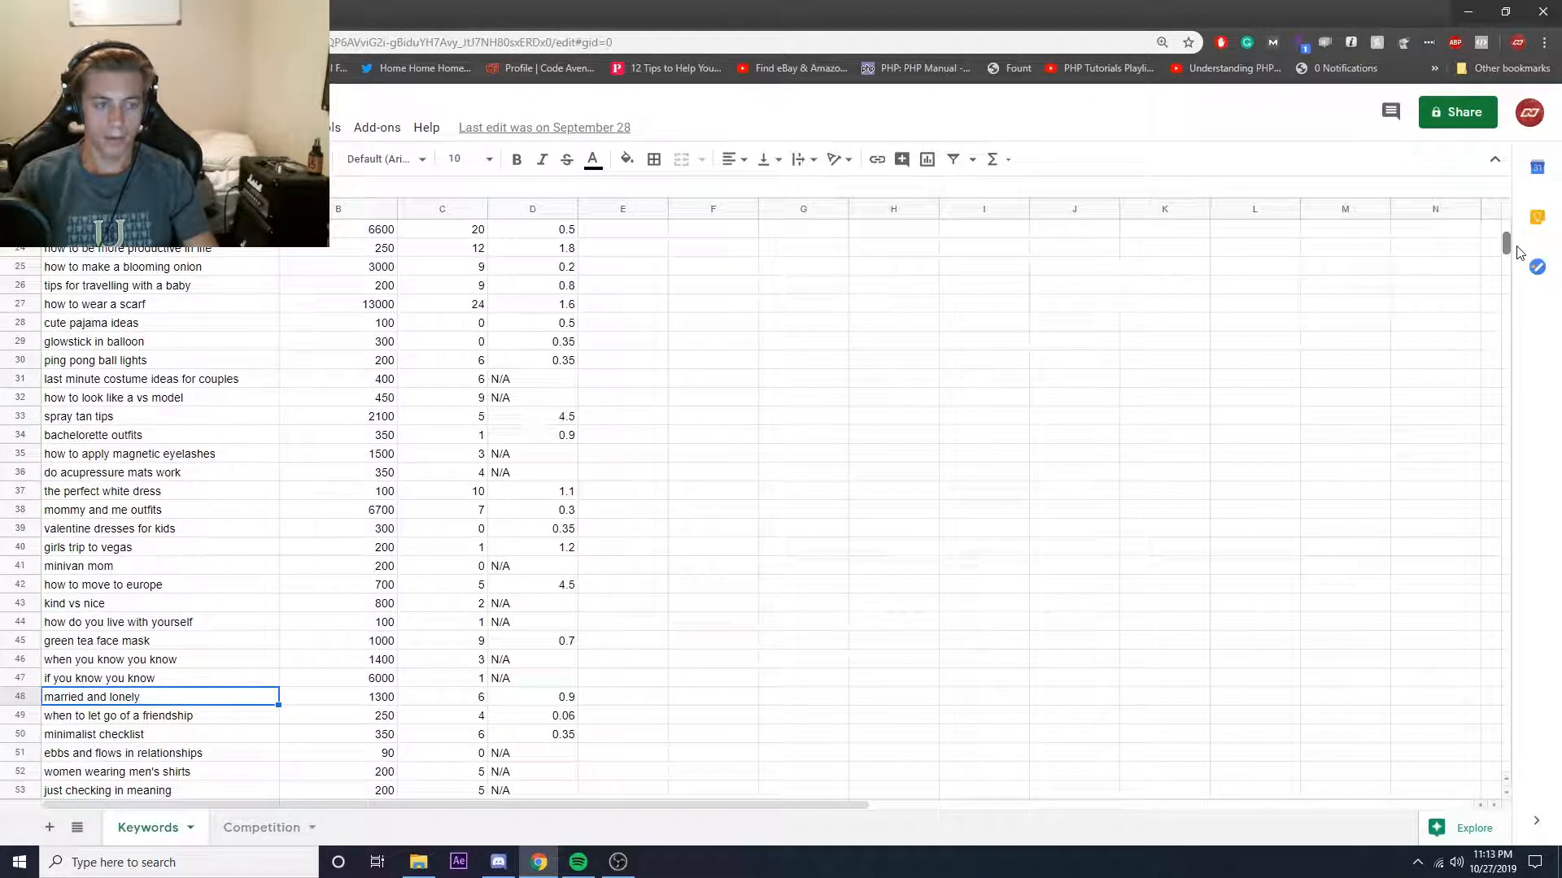
scroll(down, 3)
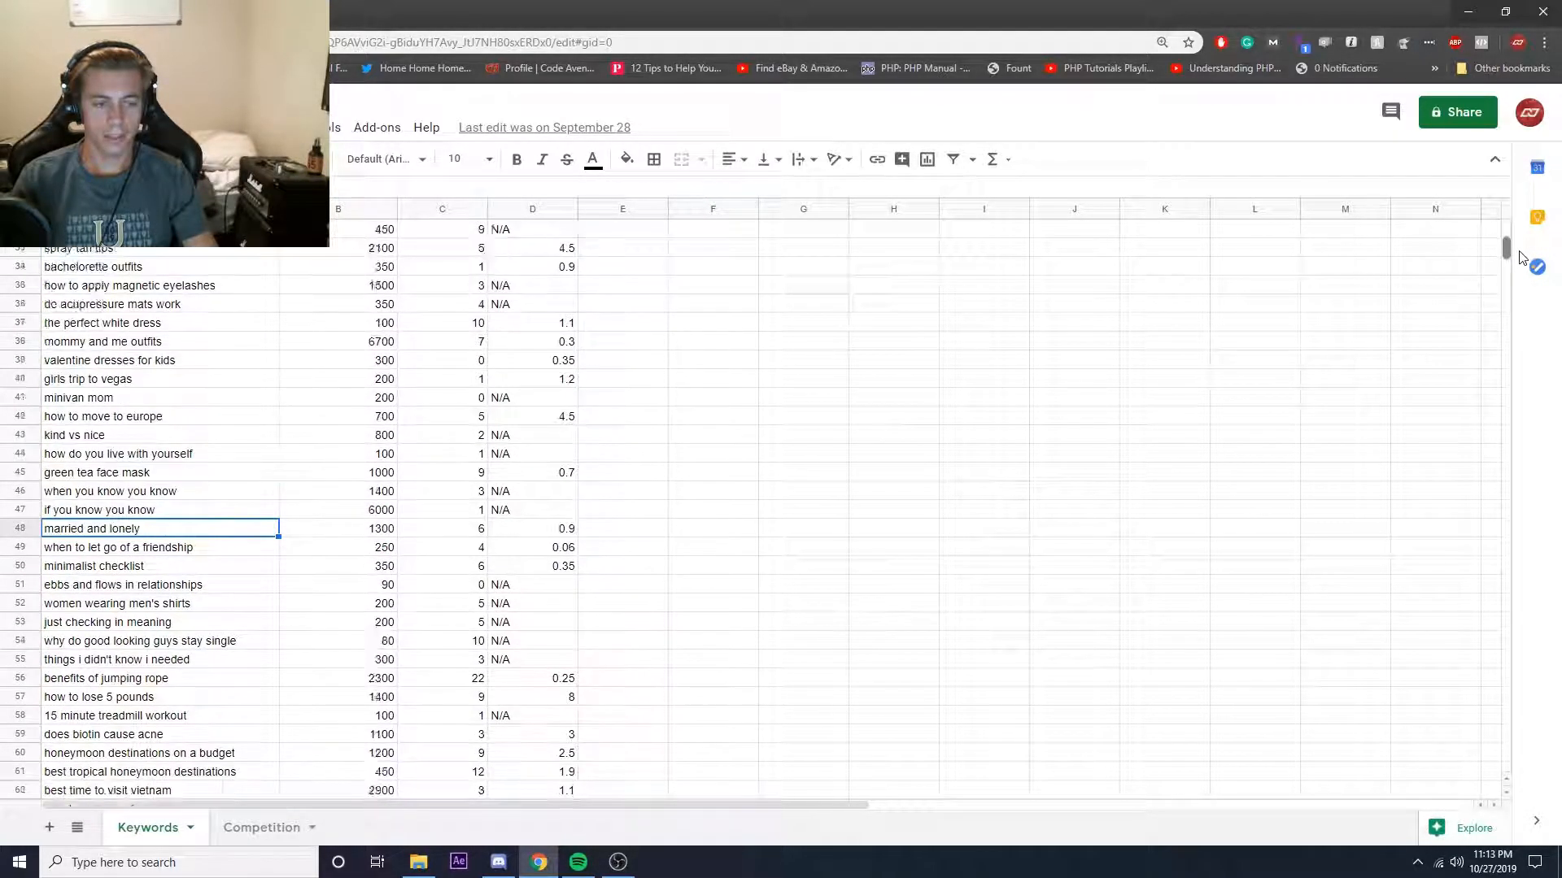
scroll(down, 3)
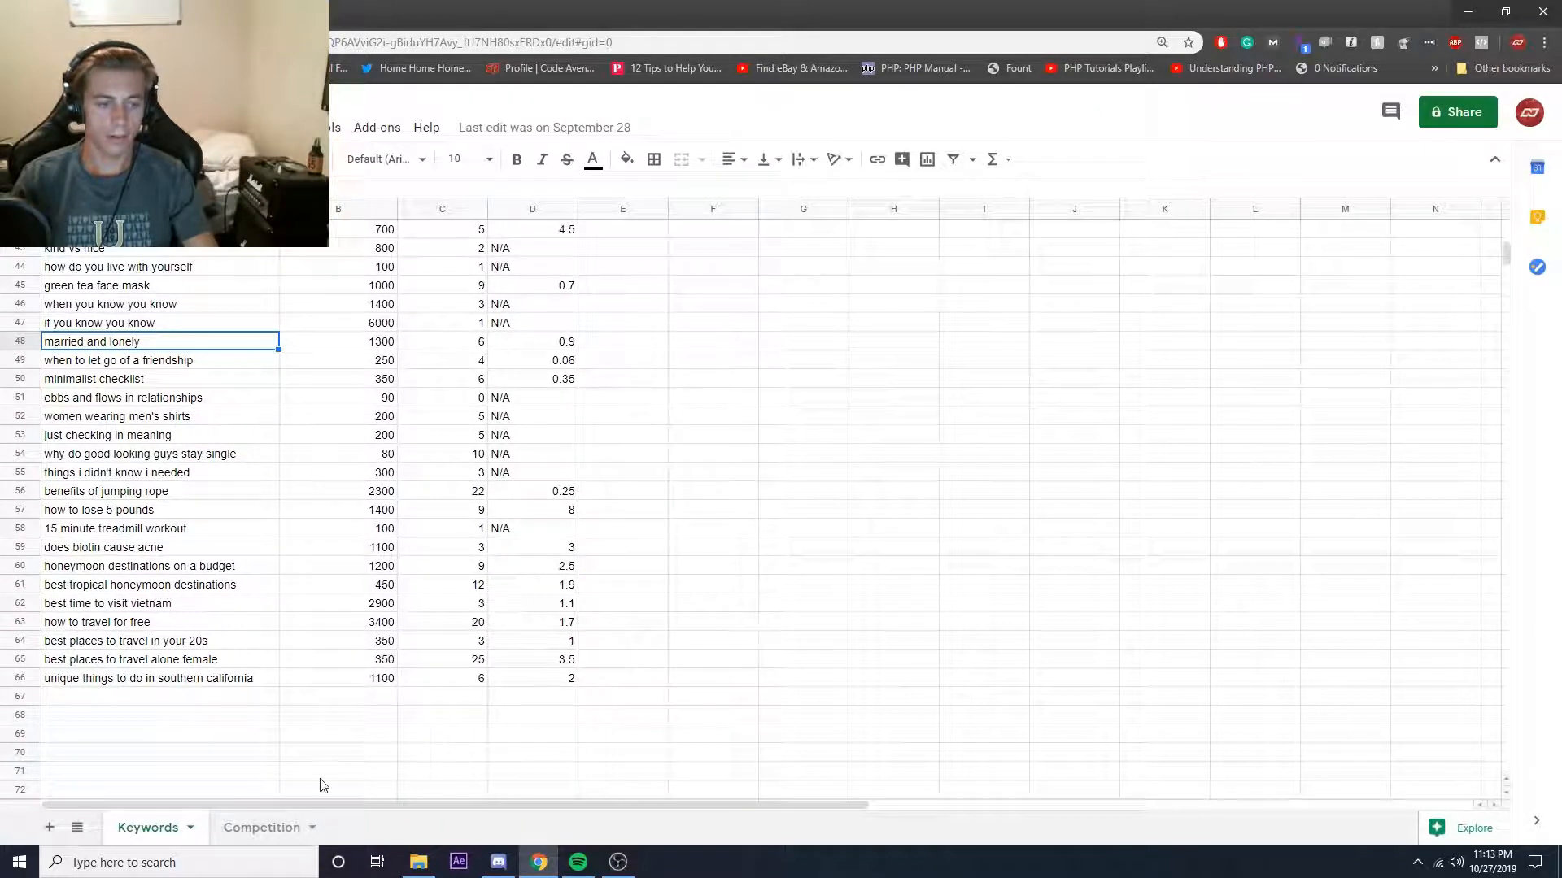
click(260, 827)
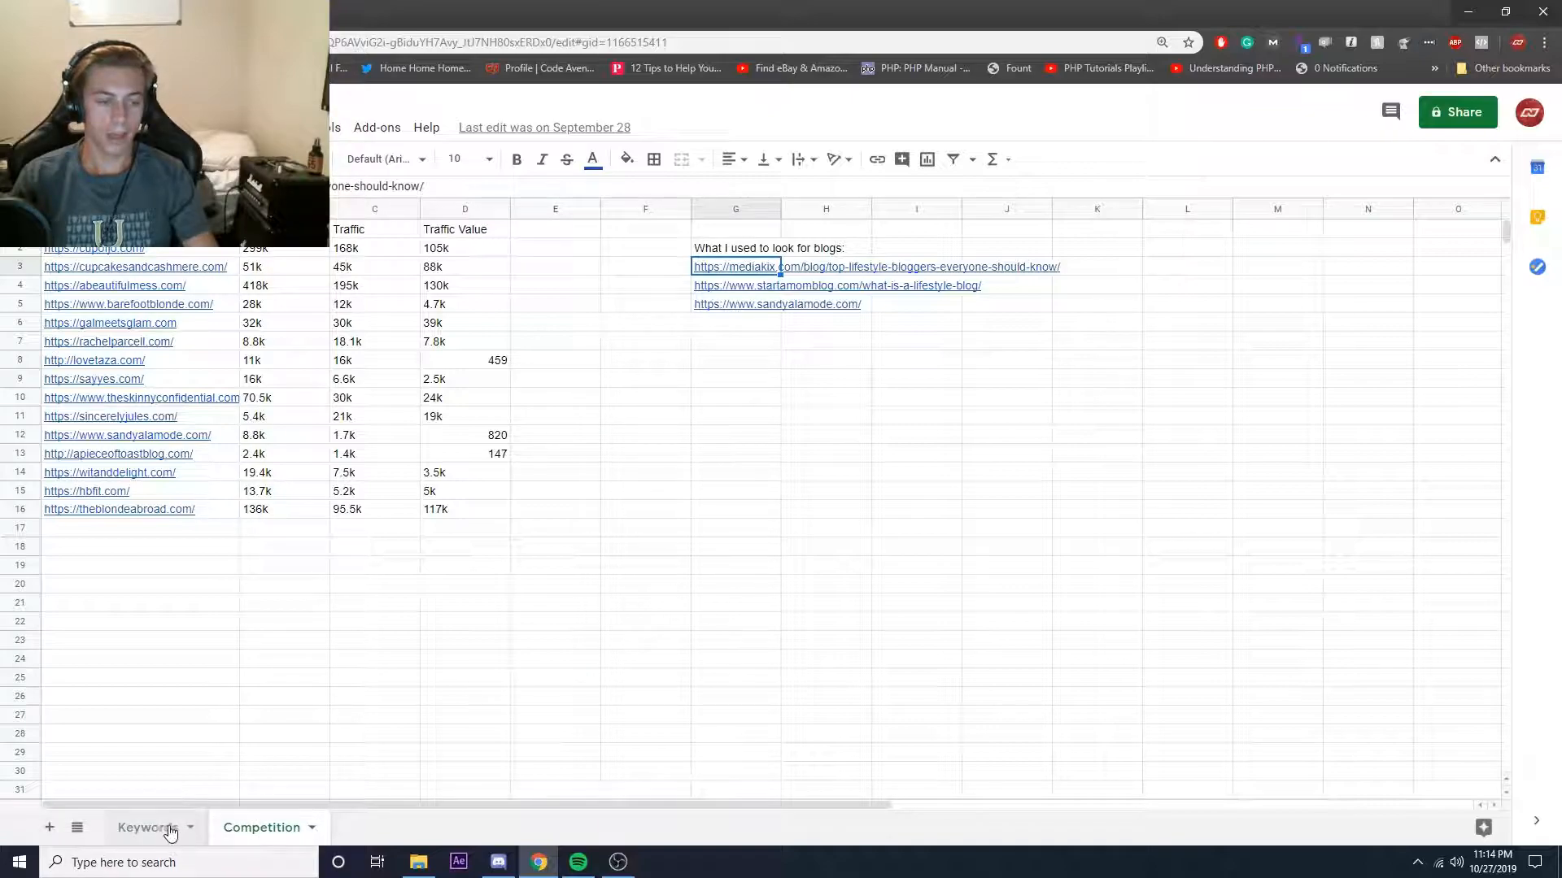
Return to the Keywords sheet showing its final rows down to row 66
click(143, 827)
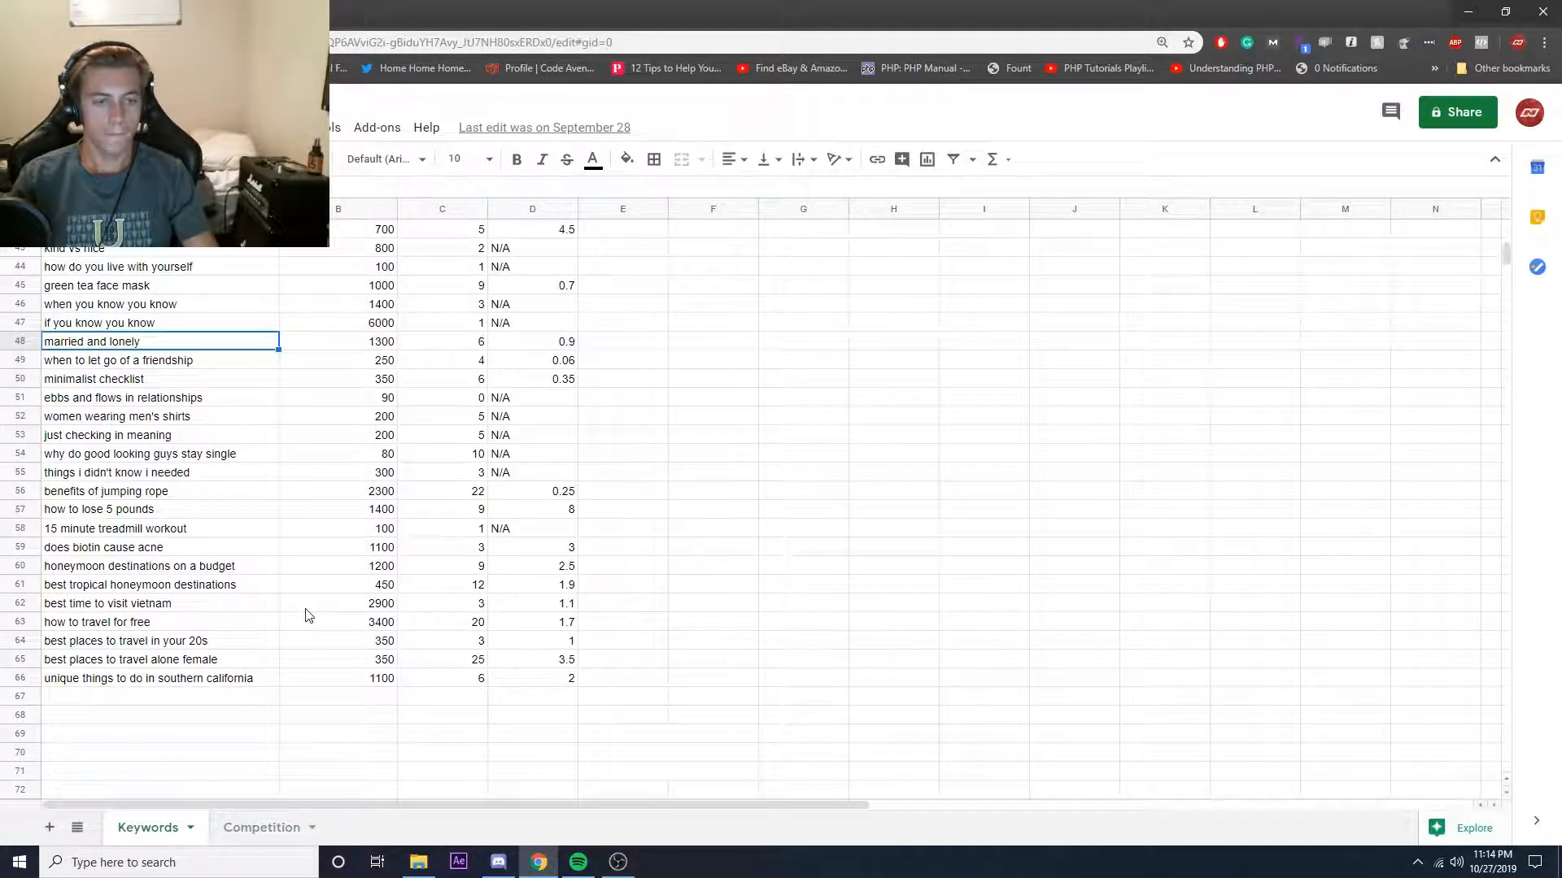